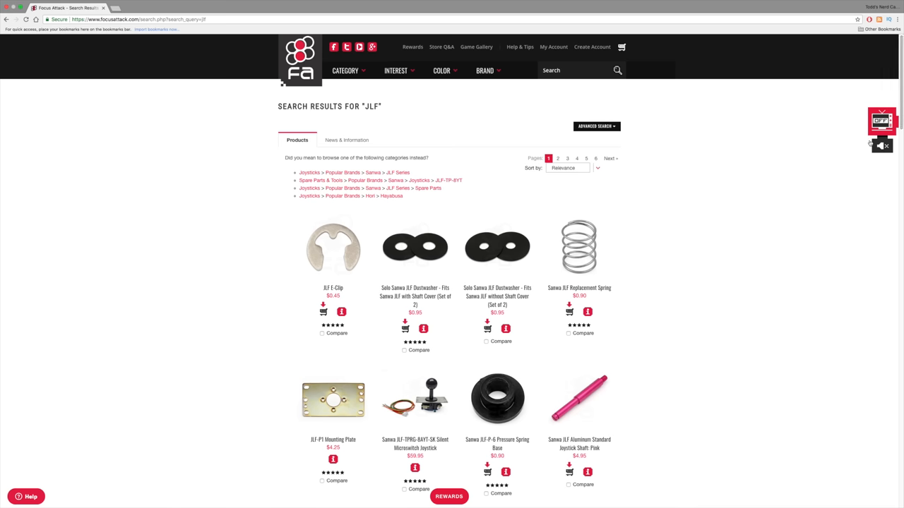
scroll("down", 3)
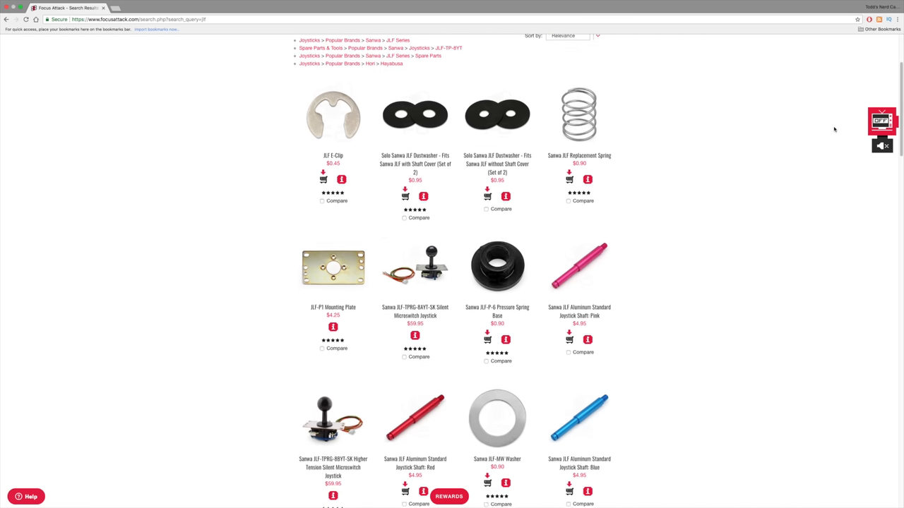
scroll("down", 3)
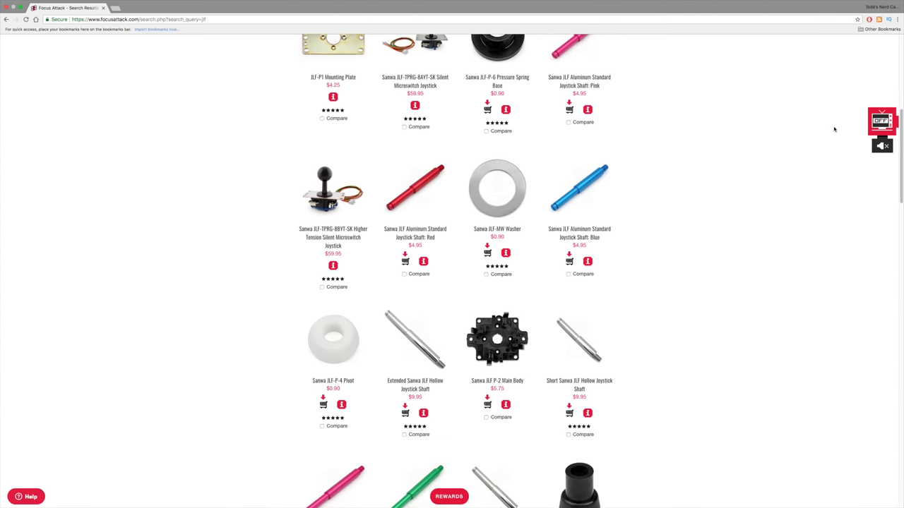